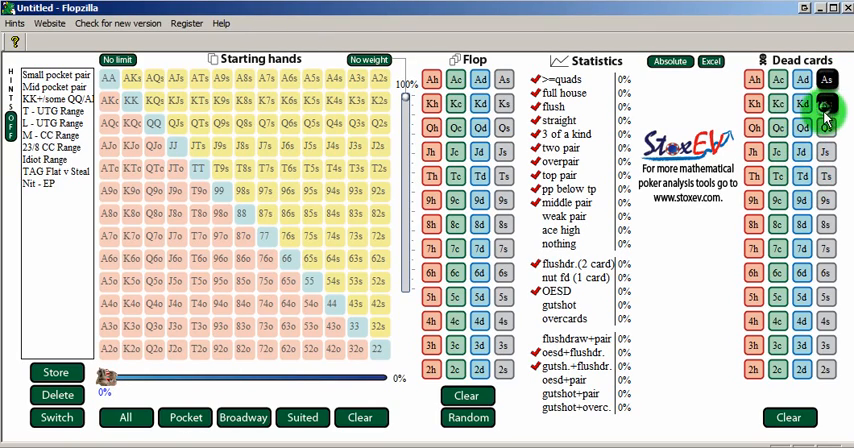
- Mark the king of spades as a dead card
{"action": "left_click", "coordinate": [825, 103]}
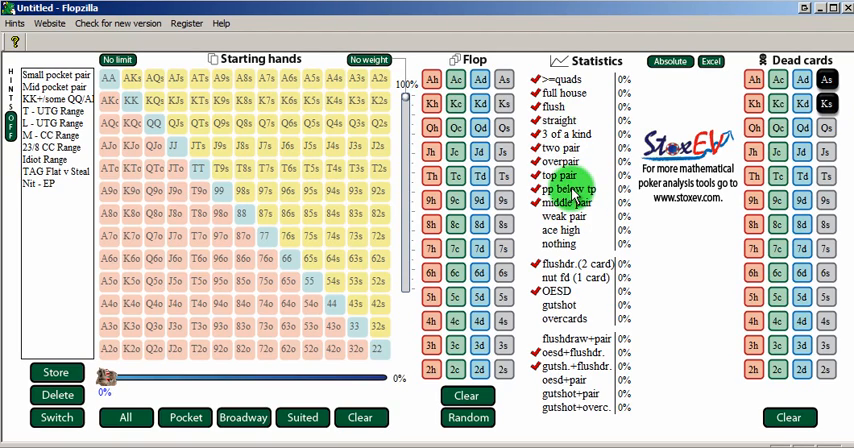
{"action": "left_click", "coordinate": [537, 202]}
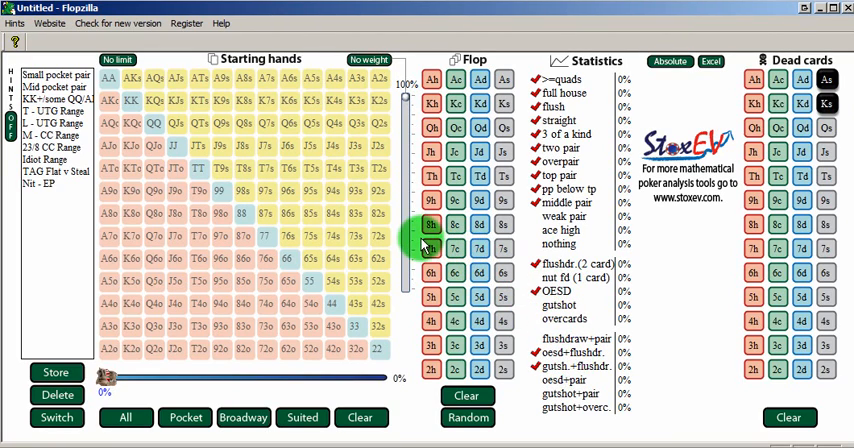
{"action": "mouse_move", "coordinate": [393, 237]}
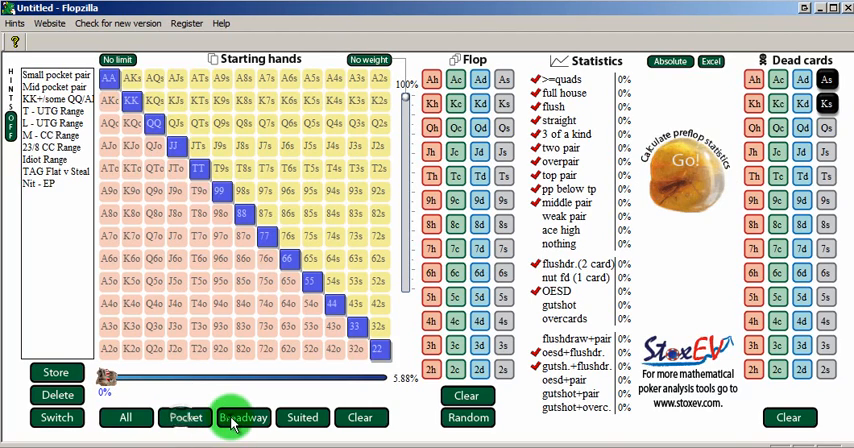
- Add all broadway hands to the pocket-pair range, reaching about 17.9% of hands
{"action": "left_click", "coordinate": [242, 417]}
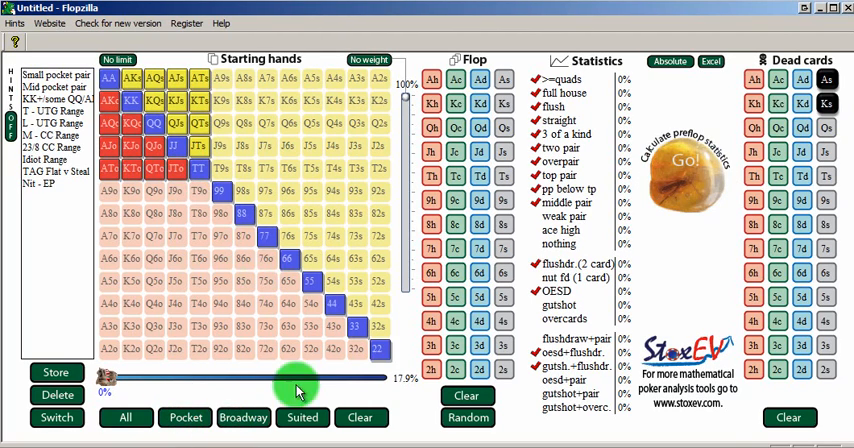
{"action": "mouse_move", "coordinate": [57, 323]}
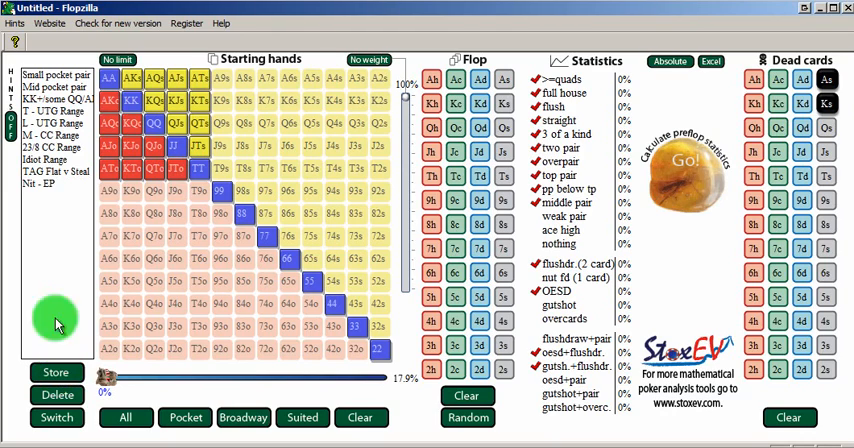
{"action": "mouse_move", "coordinate": [45, 186]}
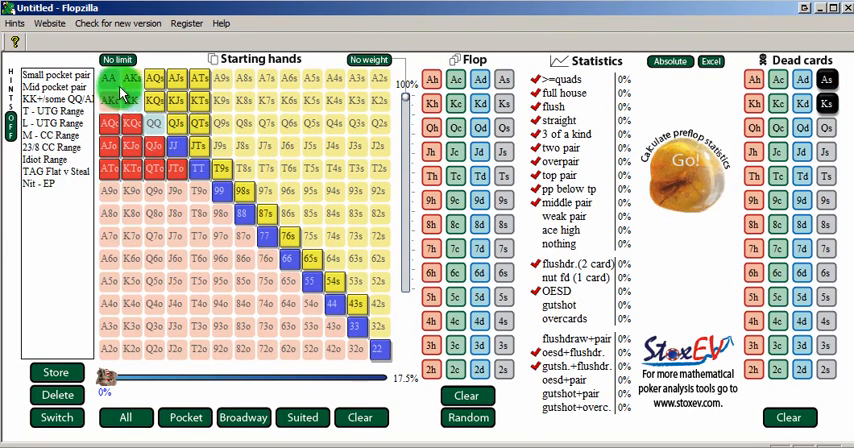
- Remove AK from the range and complete the Ac 8c 5s flop with the five of spades
{"action": "left_click", "coordinate": [470, 199]}
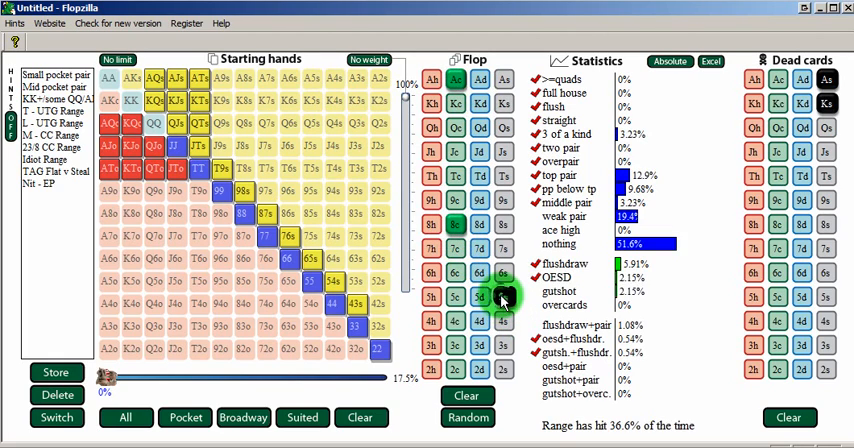
{"action": "left_click", "coordinate": [503, 300]}
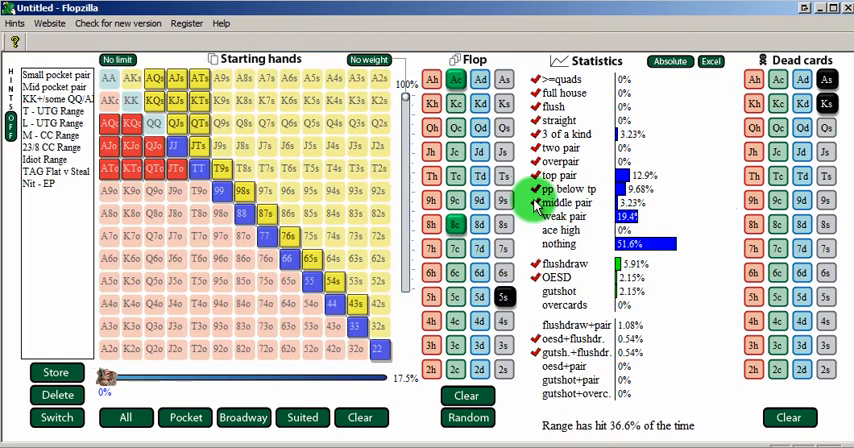
{"action": "mouse_move", "coordinate": [528, 204]}
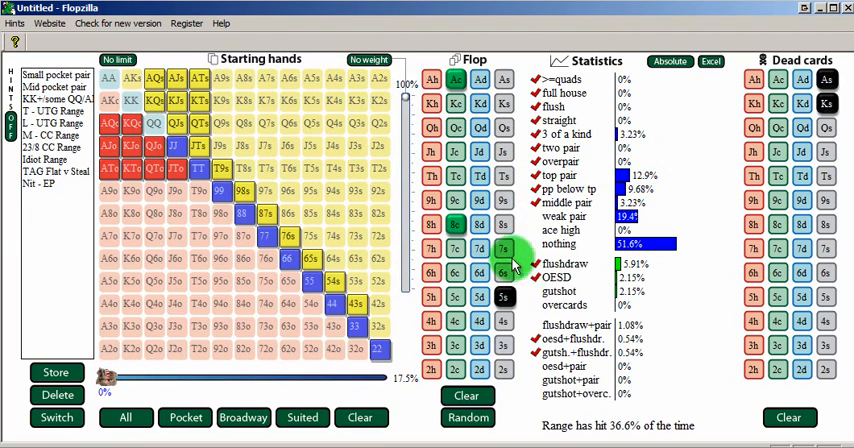
{"action": "left_click", "coordinate": [506, 223]}
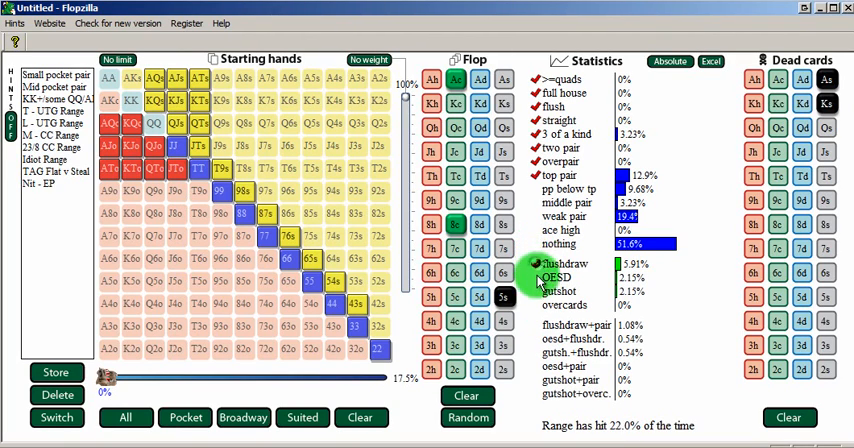
{"action": "left_click", "coordinate": [537, 347]}
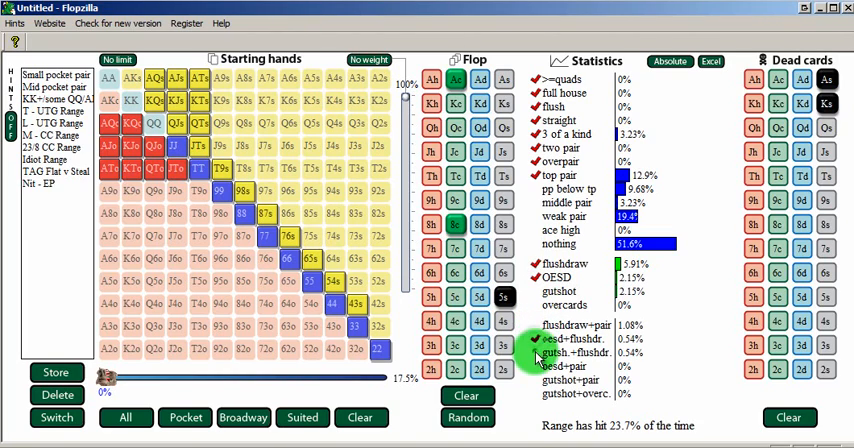
{"action": "left_click", "coordinate": [539, 206]}
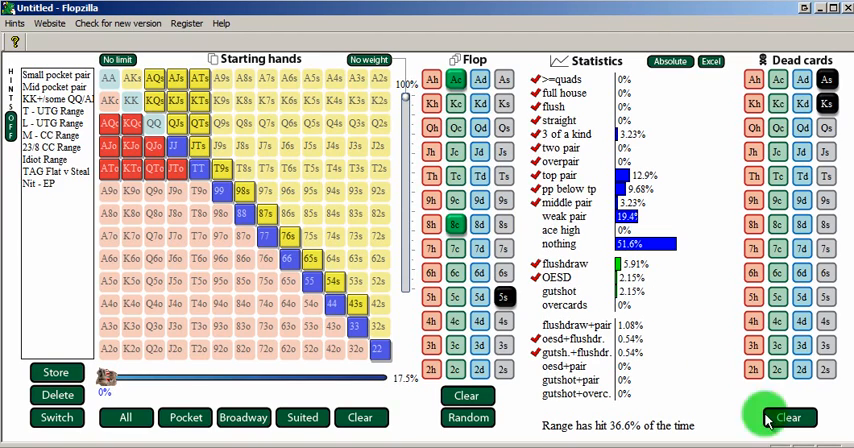
- Clear the dead cards left from the previous analysis
{"action": "left_click", "coordinate": [787, 417]}
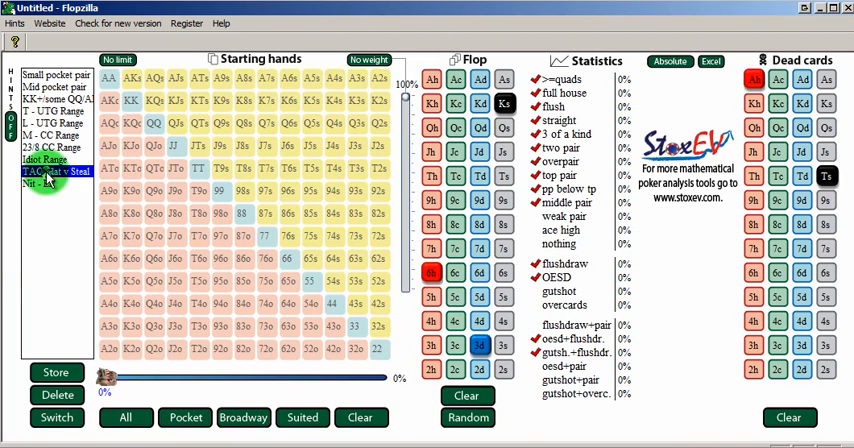
- Load the saved TAG Flat v Steal range and adjust its weighting slider
{"action": "left_click", "coordinate": [50, 171]}
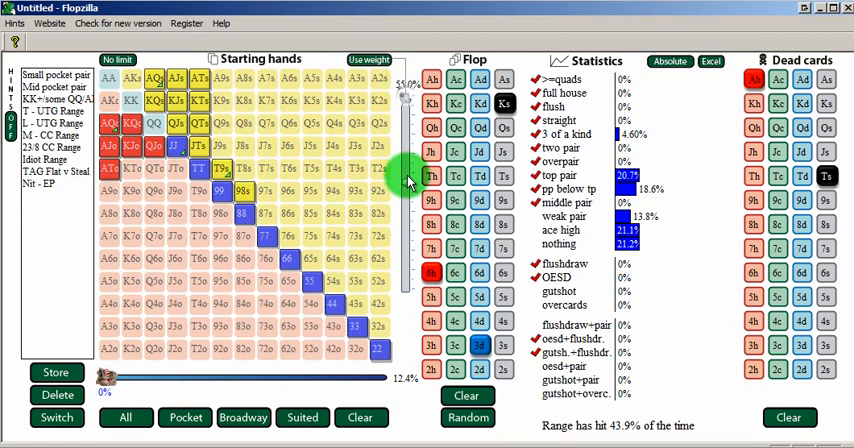
{"action": "left_click", "coordinate": [245, 190]}
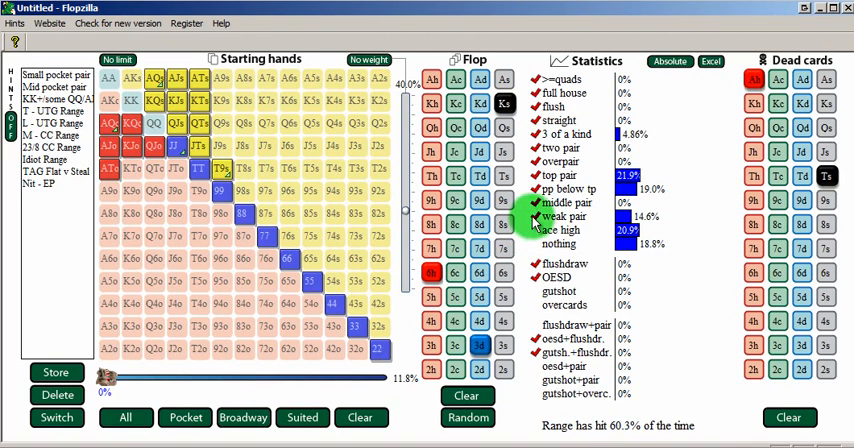
- Untick weak pair in Statistics, dropping the hit rate to 45.7%
{"action": "left_click", "coordinate": [537, 216]}
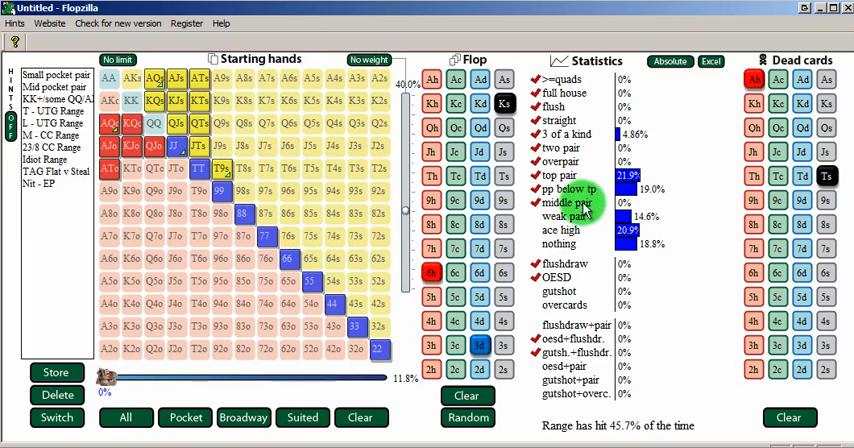
{"action": "mouse_move", "coordinate": [585, 207]}
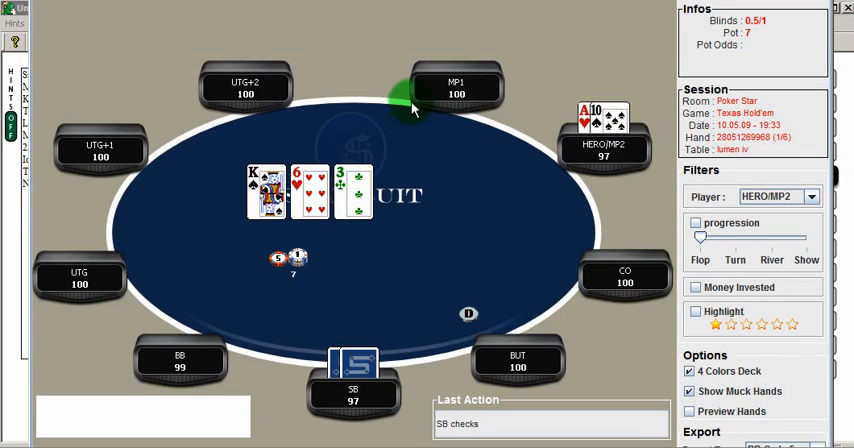
{"action": "mouse_move", "coordinate": [325, 230]}
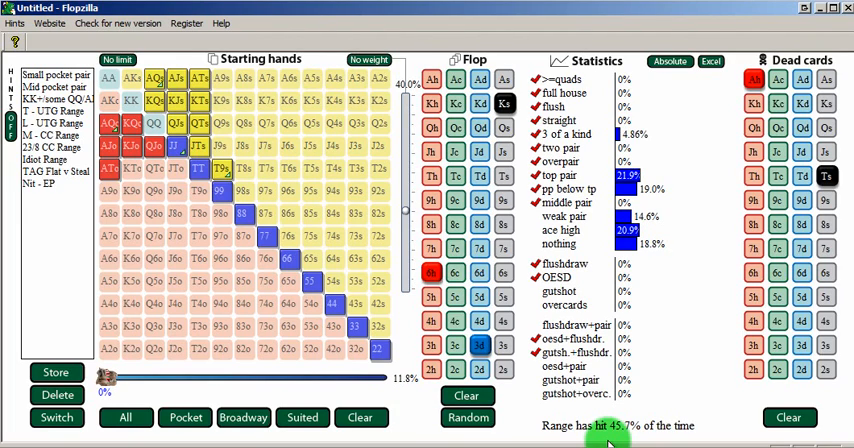
{"action": "mouse_move", "coordinate": [610, 438]}
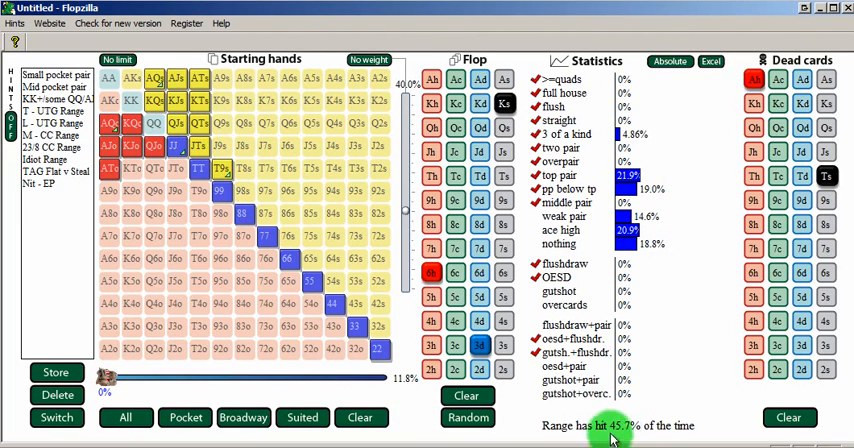
{"action": "mouse_move", "coordinate": [405, 308]}
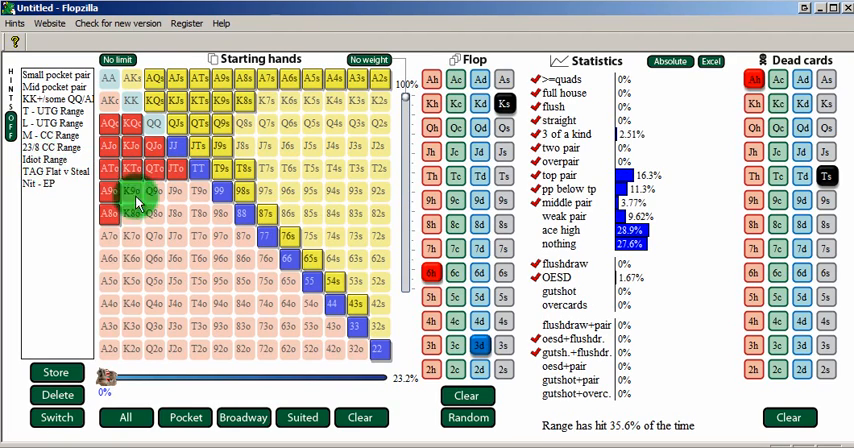
{"action": "mouse_move", "coordinate": [573, 425]}
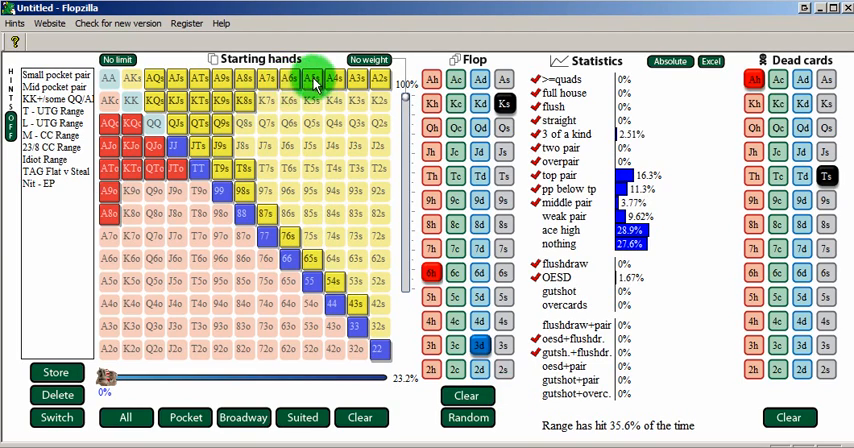
{"action": "mouse_move", "coordinate": [293, 127]}
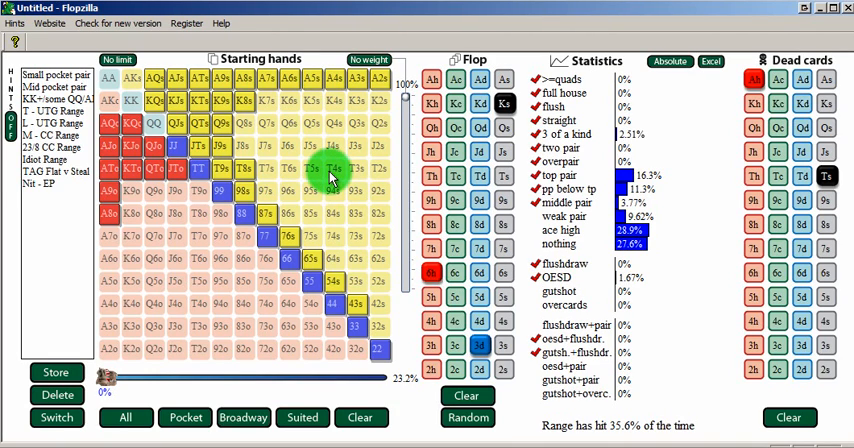
{"action": "left_click", "coordinate": [456, 128]}
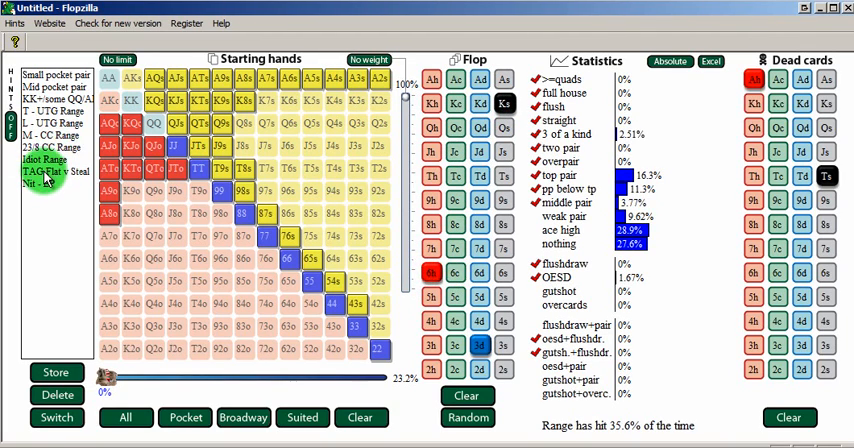
- Clear the starting-hand range on the Ks 6h 3d Qd board to 0%
{"action": "left_click", "coordinate": [335, 279]}
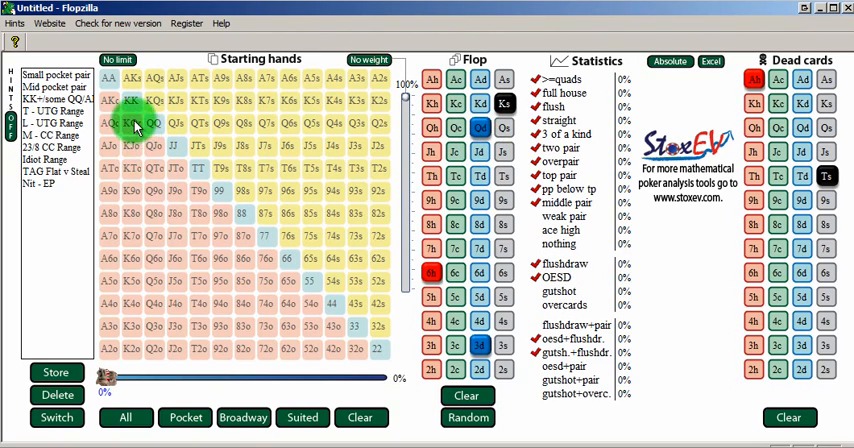
- Add KTs to the range and drag across the grid to add more hands
{"action": "left_click", "coordinate": [175, 99]}
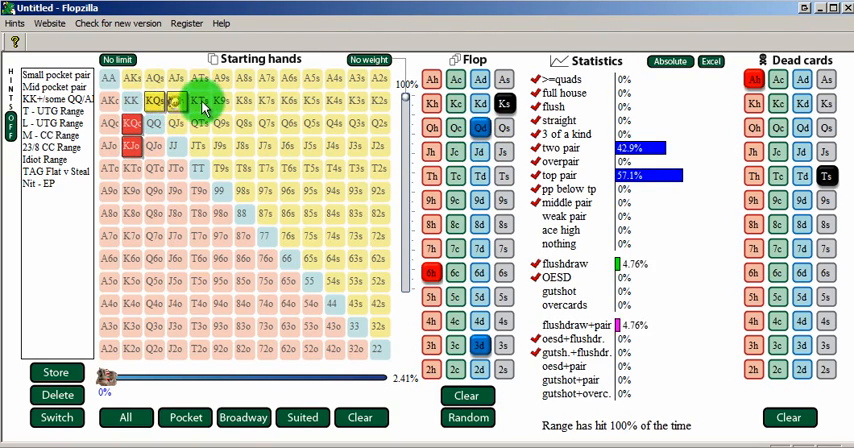
{"action": "left_click_drag", "start_coordinate": [200, 100], "coordinate": [245, 220]}
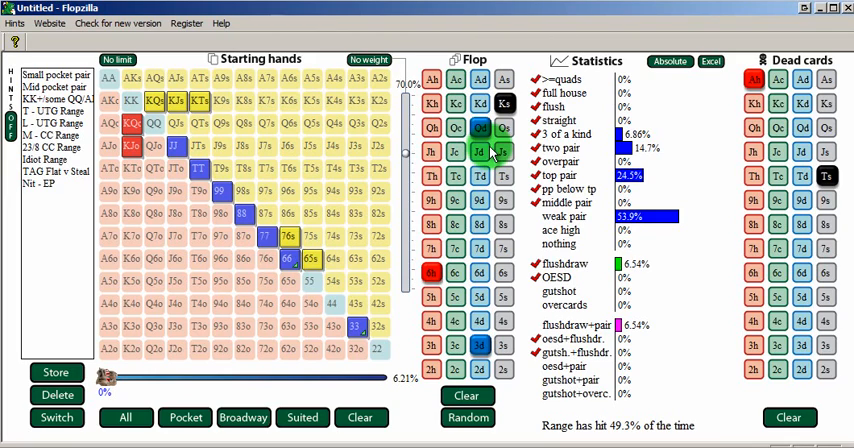
- Change a flop or statistics option so the 6.21% range's hit rates recalculate
{"action": "left_click", "coordinate": [505, 130]}
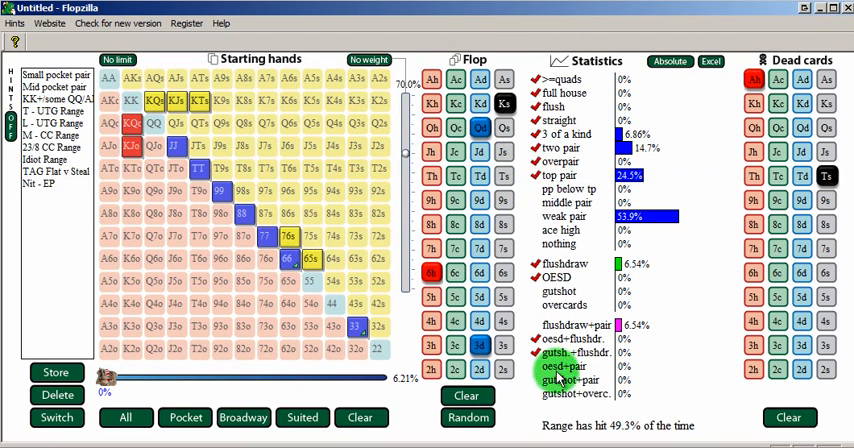
{"action": "mouse_move", "coordinate": [622, 437]}
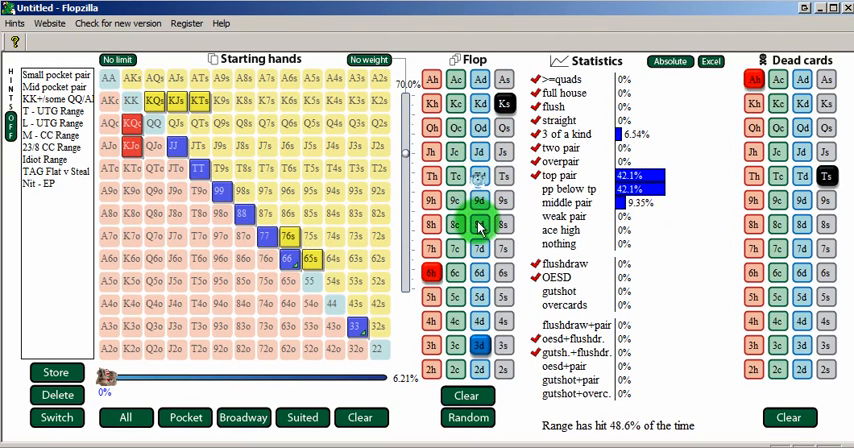
{"action": "left_click", "coordinate": [478, 248]}
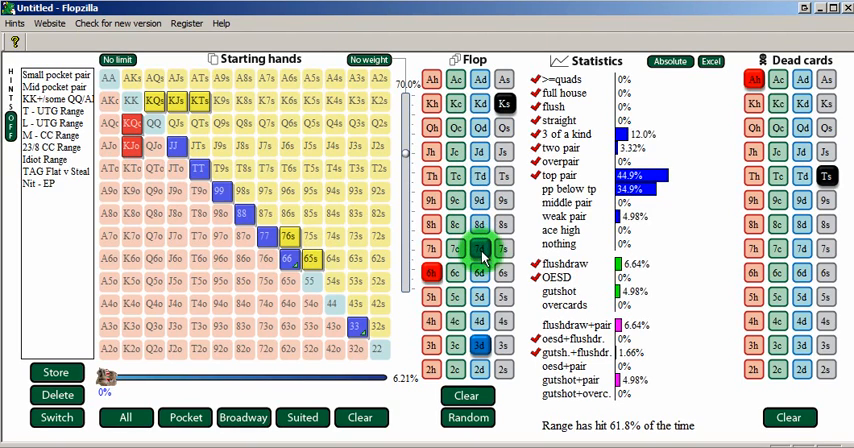
{"action": "left_click", "coordinate": [478, 171]}
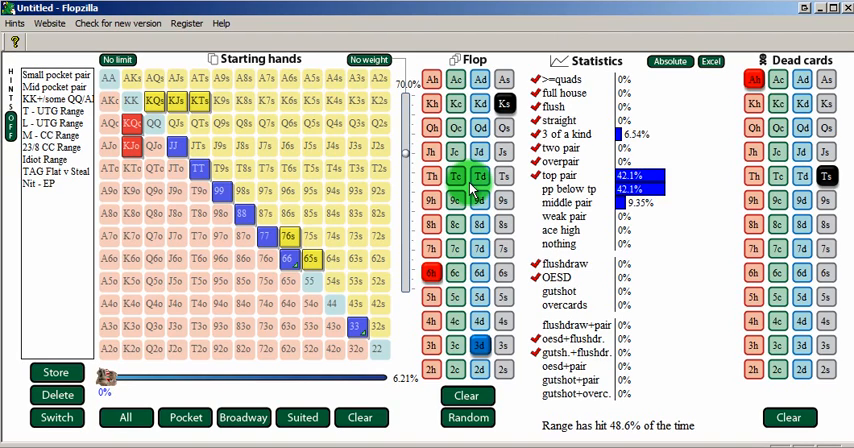
{"action": "mouse_move", "coordinate": [670, 180]}
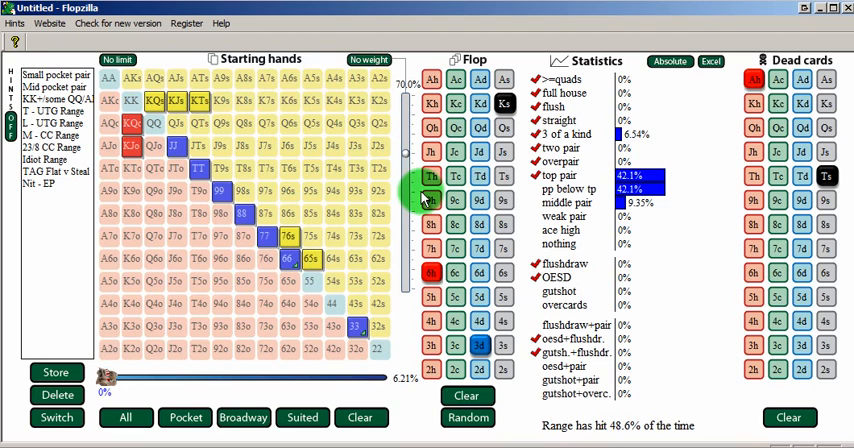
- Clear the selected flop cards from the board
{"action": "left_click", "coordinate": [467, 417]}
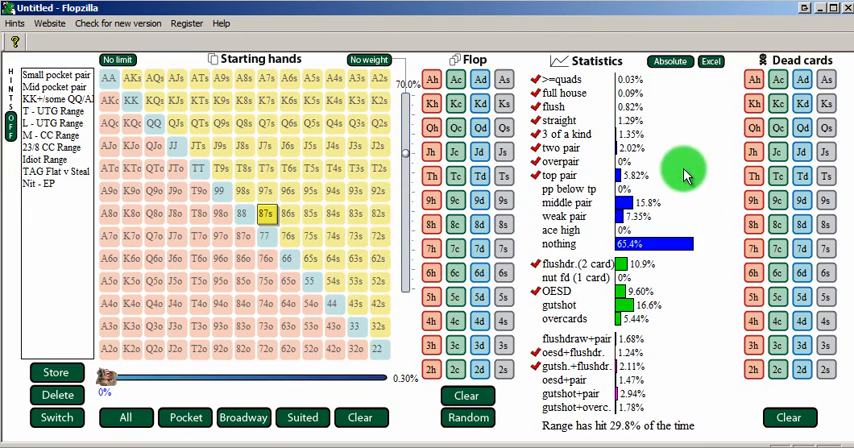
{"action": "mouse_move", "coordinate": [705, 188]}
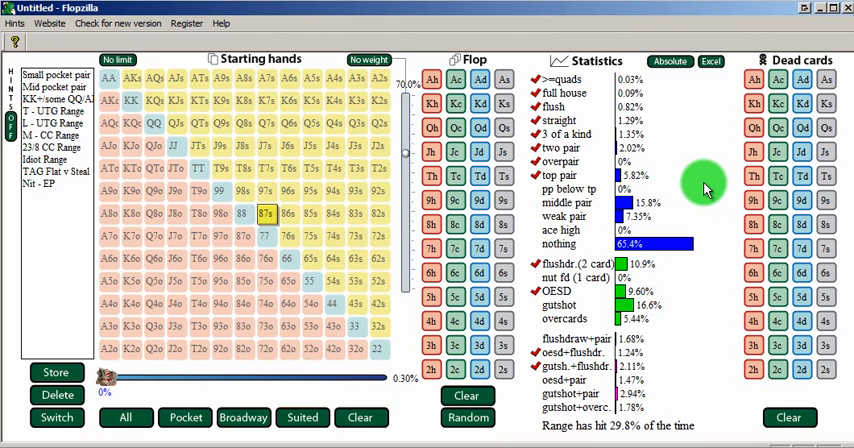
{"action": "mouse_move", "coordinate": [590, 203]}
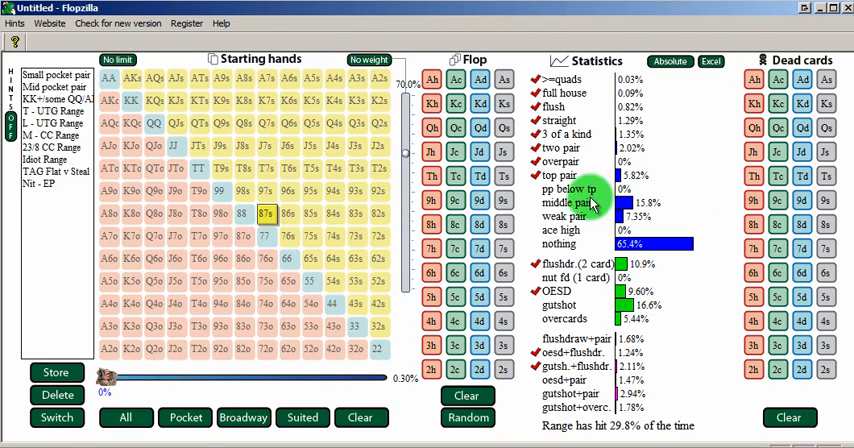
{"action": "mouse_move", "coordinate": [537, 195]}
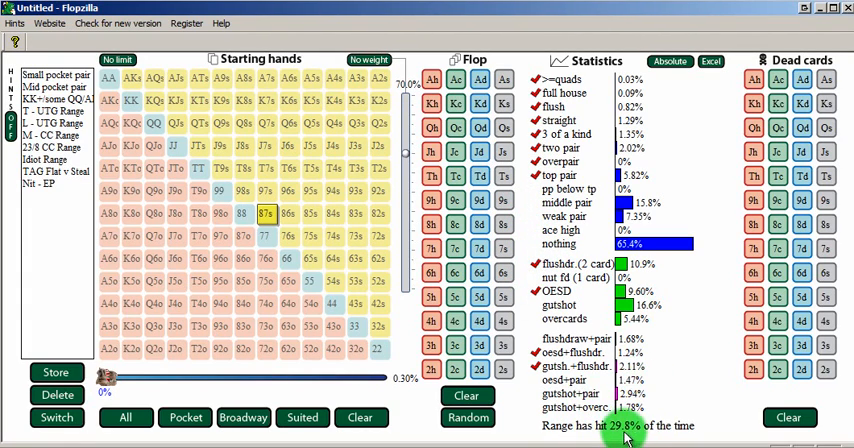
{"action": "mouse_move", "coordinate": [538, 222]}
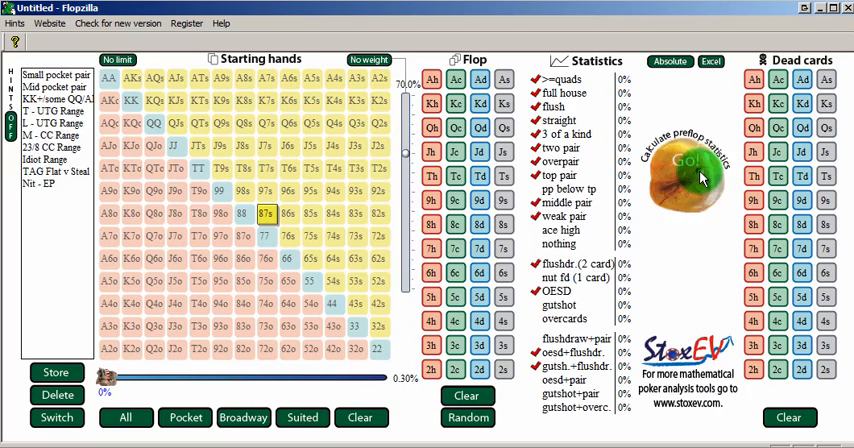
- Calculate preflop stats for 87s, counting middle and weak pairs as hits for 50.6%
{"action": "left_click", "coordinate": [685, 165]}
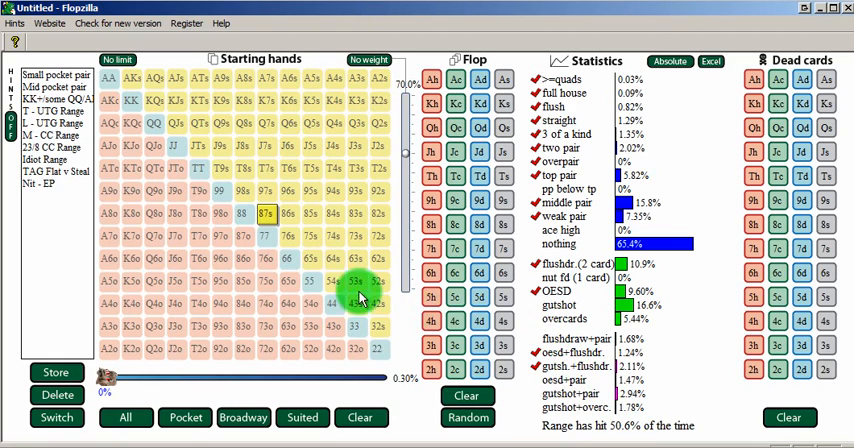
{"action": "left_click", "coordinate": [333, 280]}
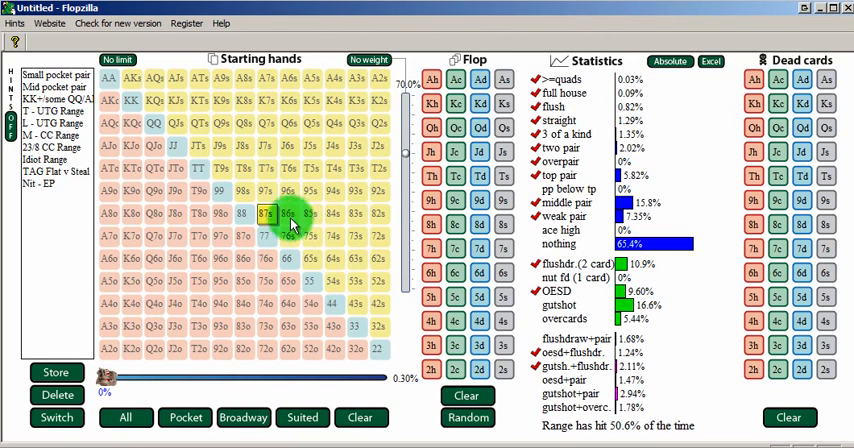
- Replace 87s with the Nit - EP preset range (99+ and AK), covering 3.92% of hands
{"action": "left_click", "coordinate": [44, 183]}
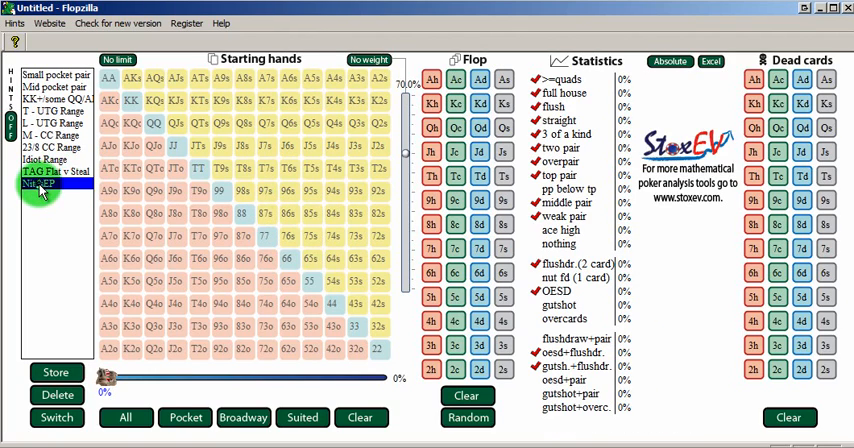
{"action": "left_click", "coordinate": [37, 184]}
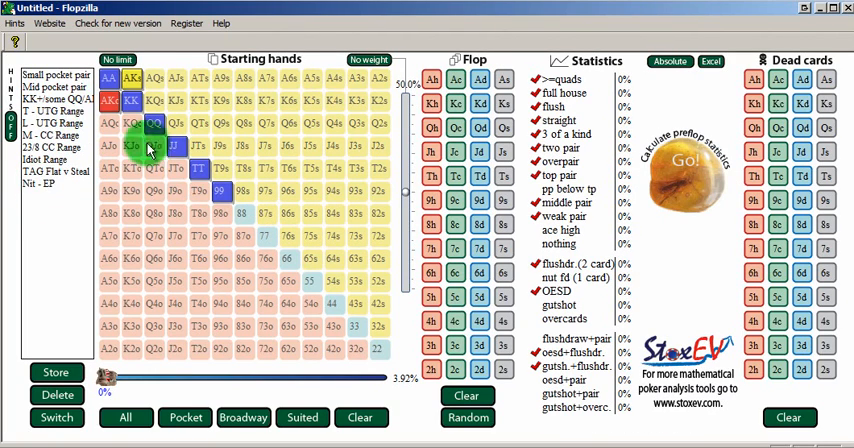
{"action": "mouse_move", "coordinate": [705, 185]}
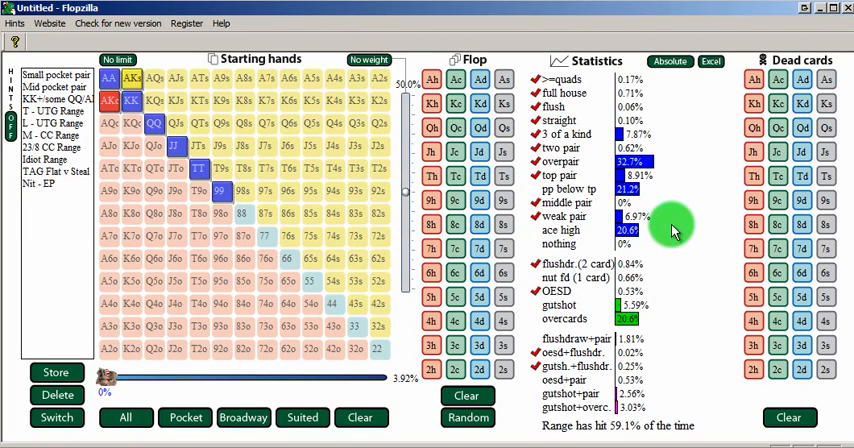
{"action": "mouse_move", "coordinate": [650, 168]}
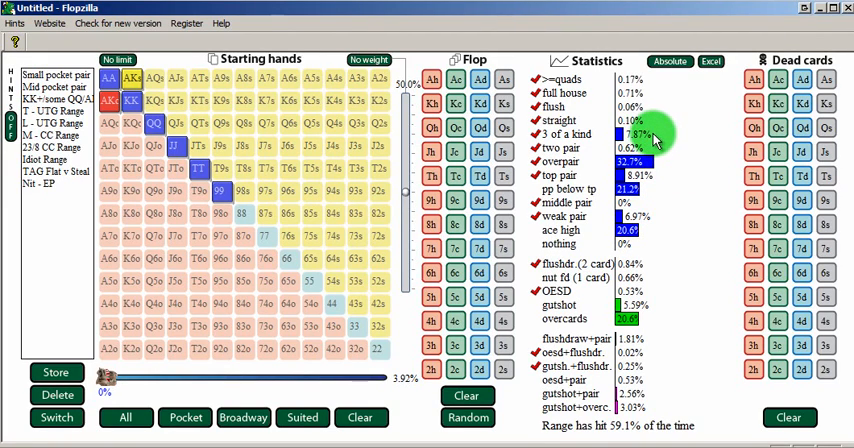
{"action": "mouse_move", "coordinate": [650, 95]}
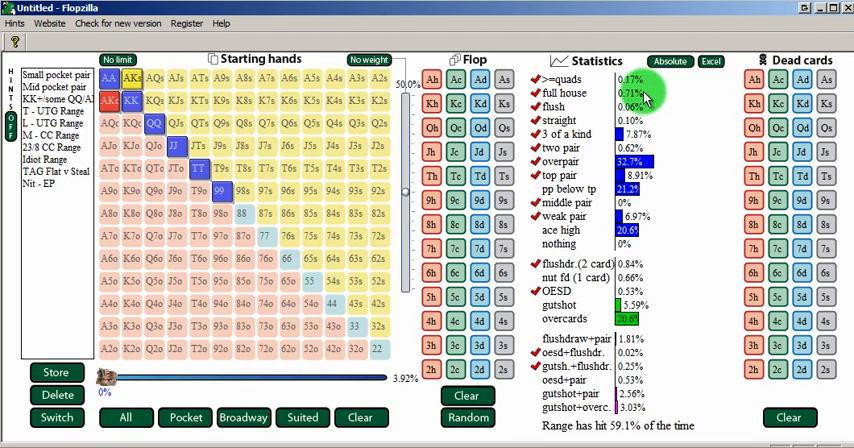
{"action": "mouse_move", "coordinate": [648, 190]}
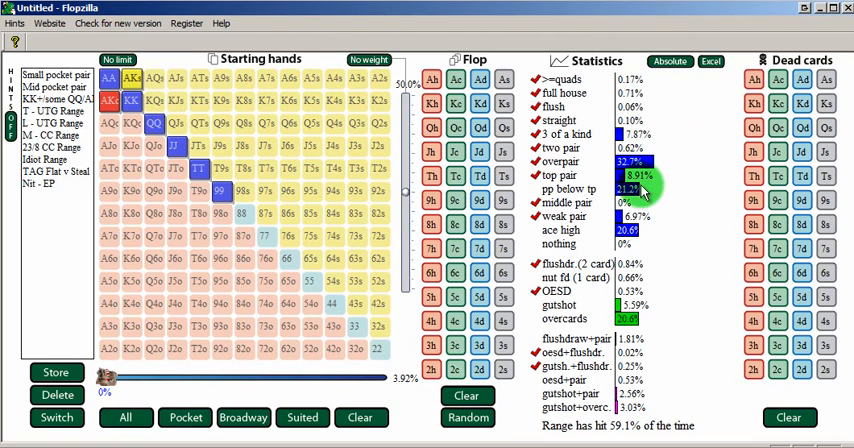
{"action": "mouse_move", "coordinate": [650, 247]}
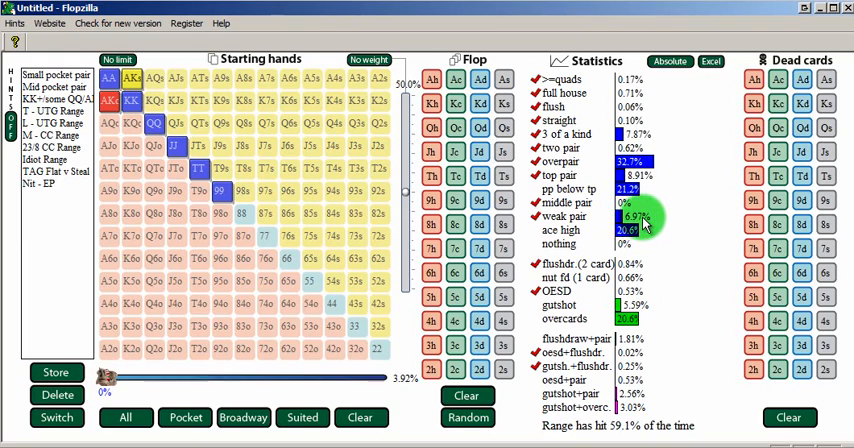
{"action": "mouse_move", "coordinate": [645, 174]}
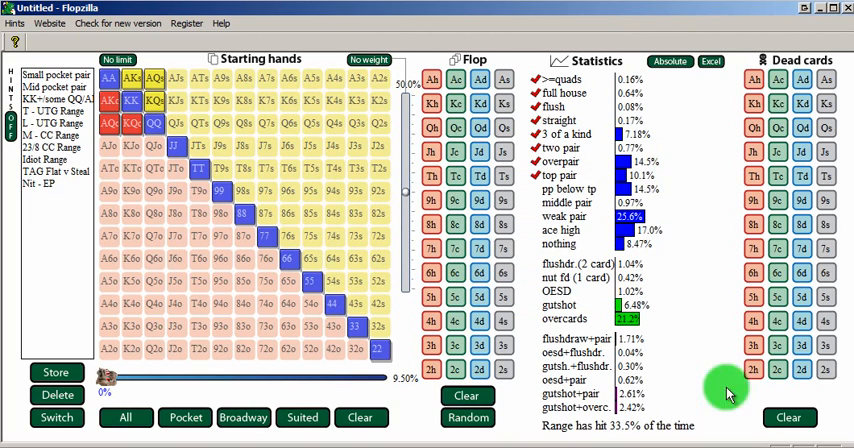
{"action": "mouse_move", "coordinate": [617, 432]}
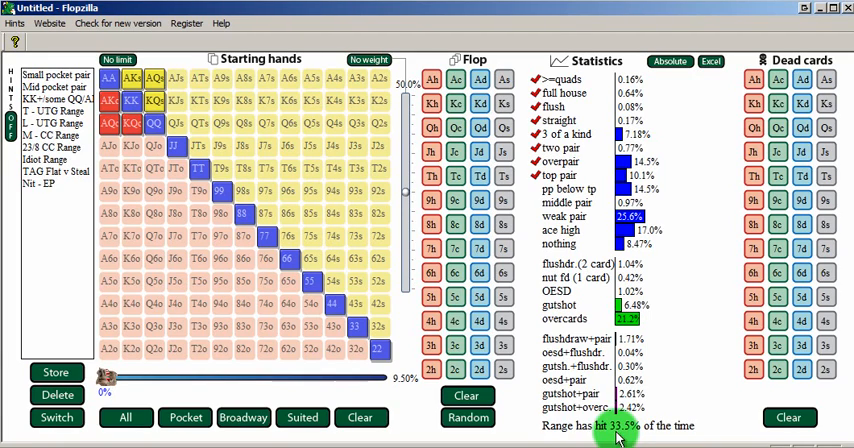
{"action": "mouse_move", "coordinate": [675, 340]}
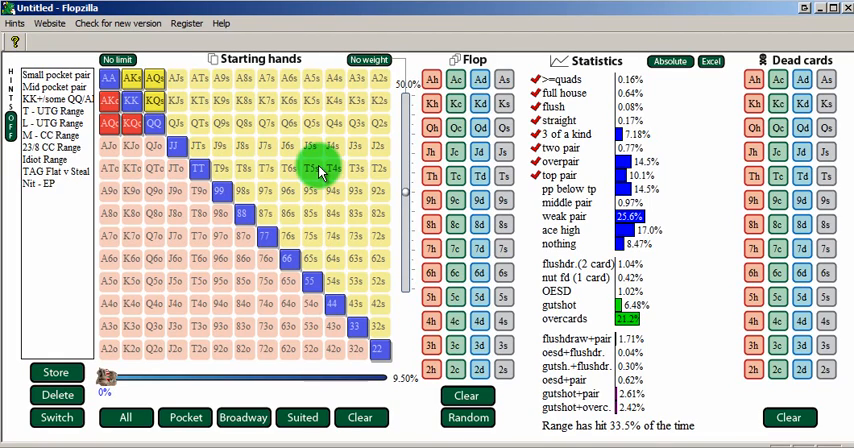
{"action": "mouse_move", "coordinate": [368, 172]}
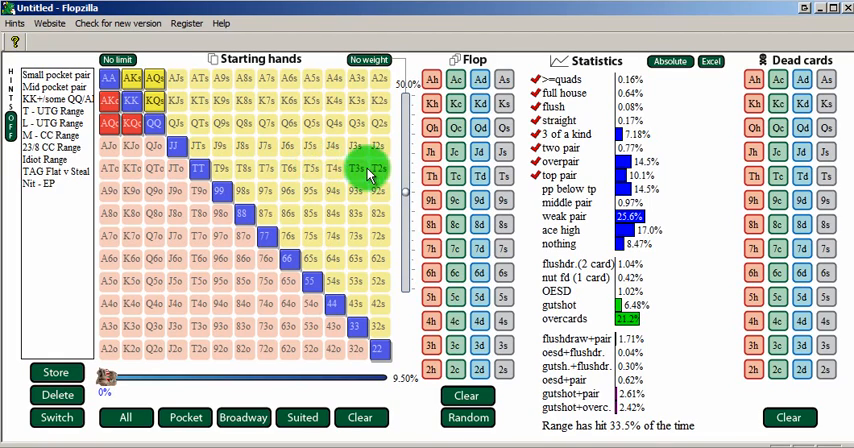